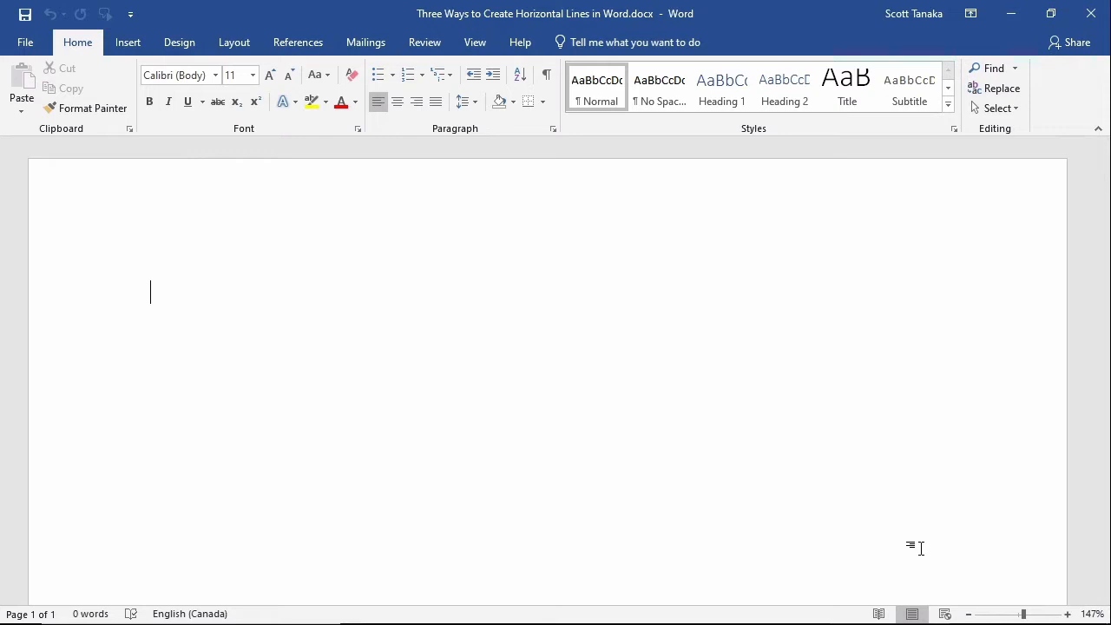
- Turn three typed dashes into a full-width horizontal line via AutoFormat
{"action": "key", "text": "enter"}
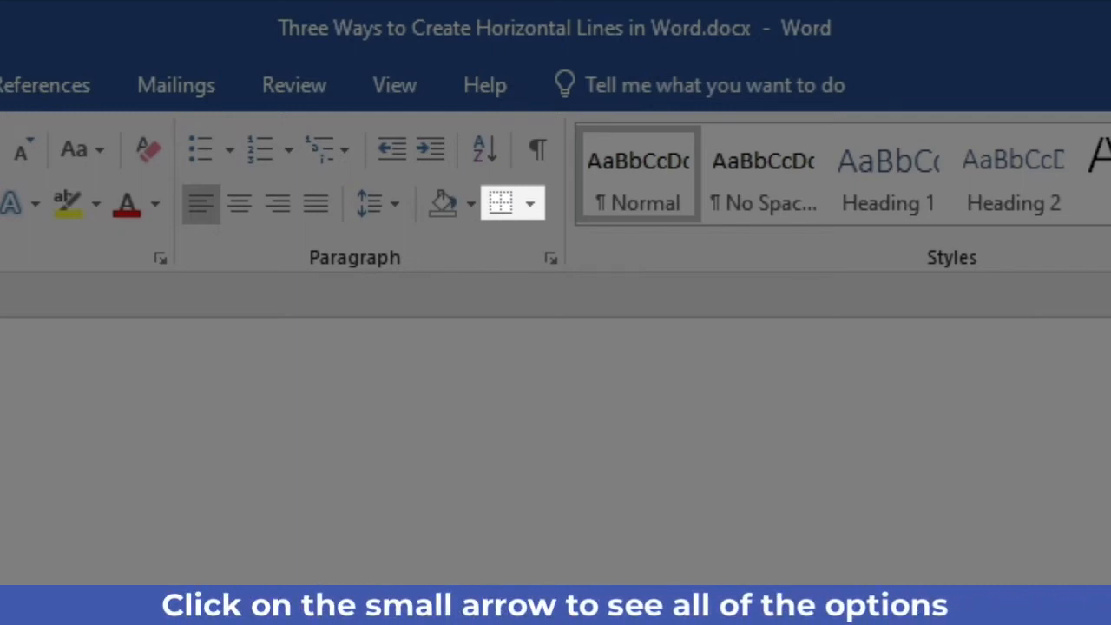
{"action": "mouse_move", "coordinate": [520, 234]}
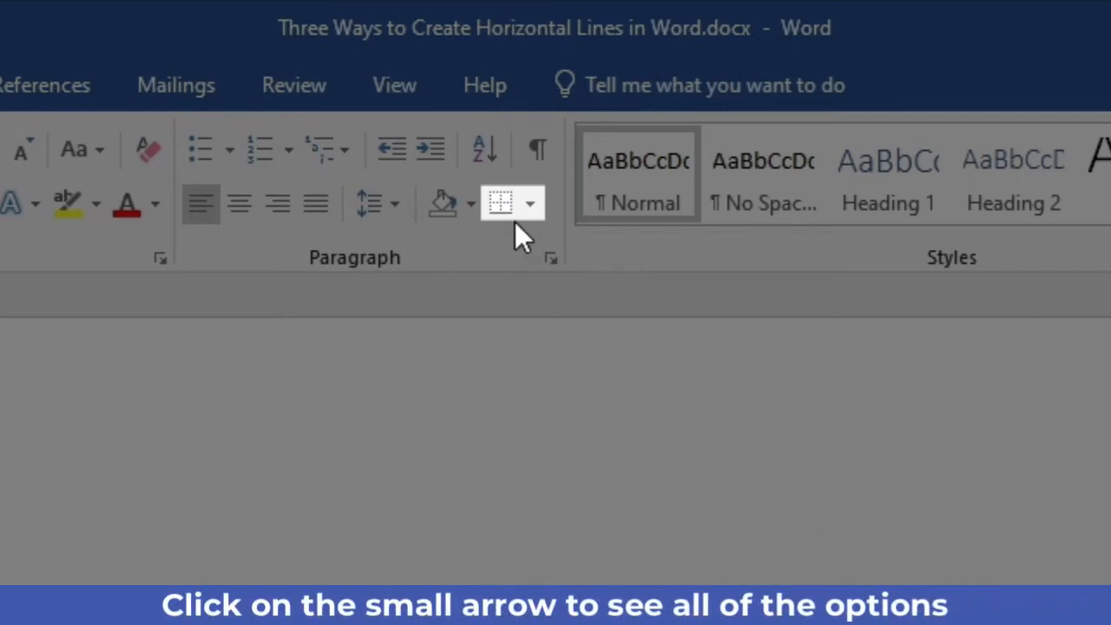
- Switch off the Bottom Border on the paragraph so the line disappears
{"action": "left_click", "coordinate": [529, 204]}
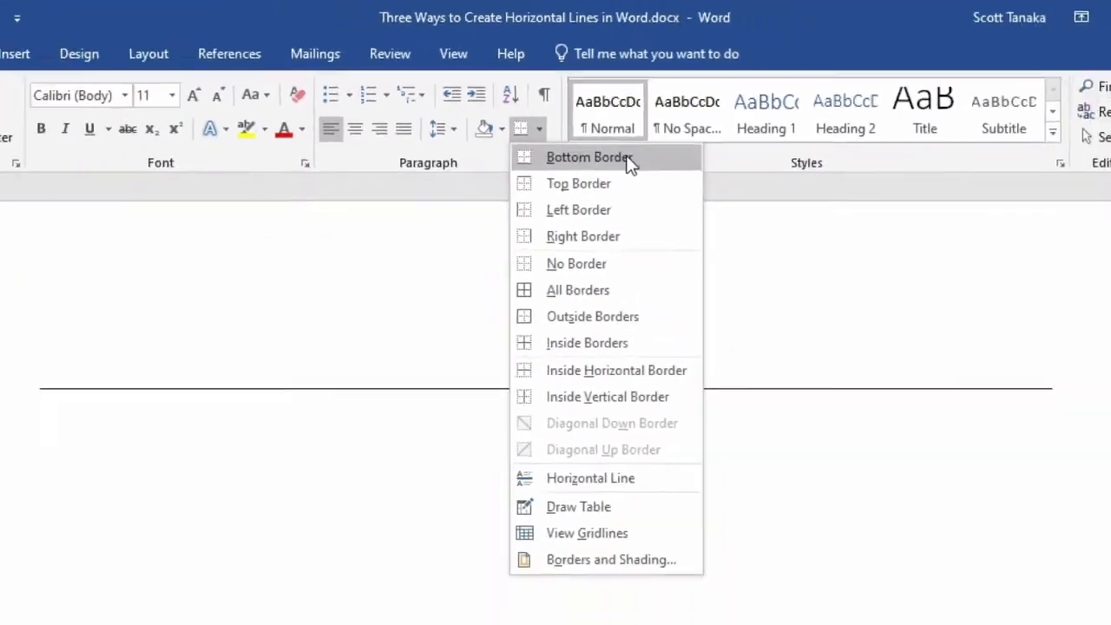
{"action": "left_click", "coordinate": [588, 156]}
{"action": "type", "text": "Title of"}
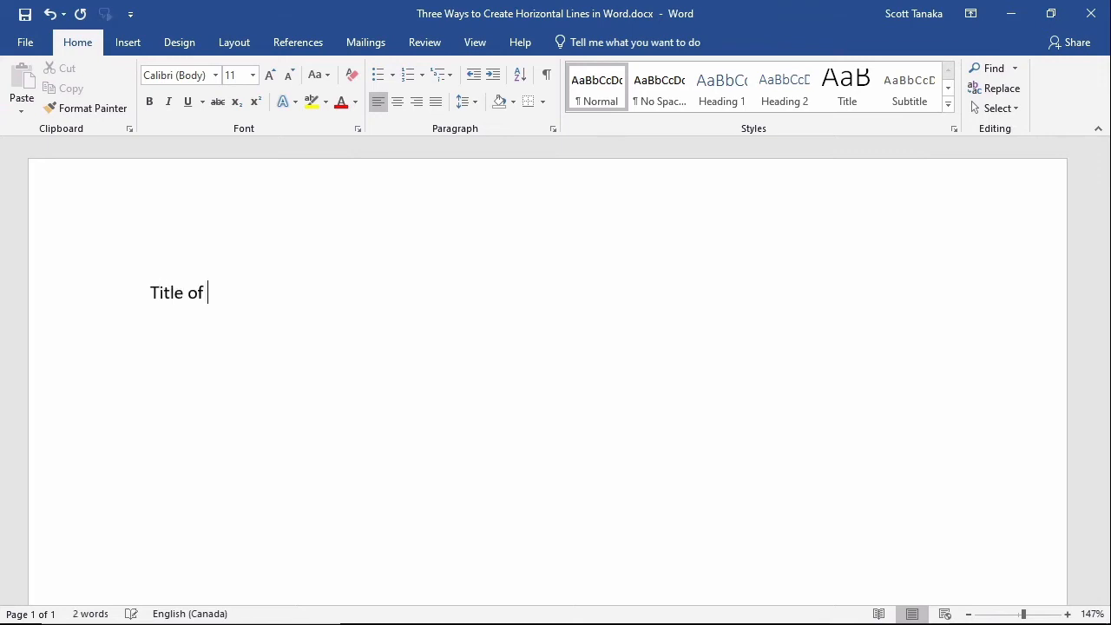
- Finish typing the heading 'Title of My Lesson' on the first line
{"action": "type", "text": "My Lesson"}
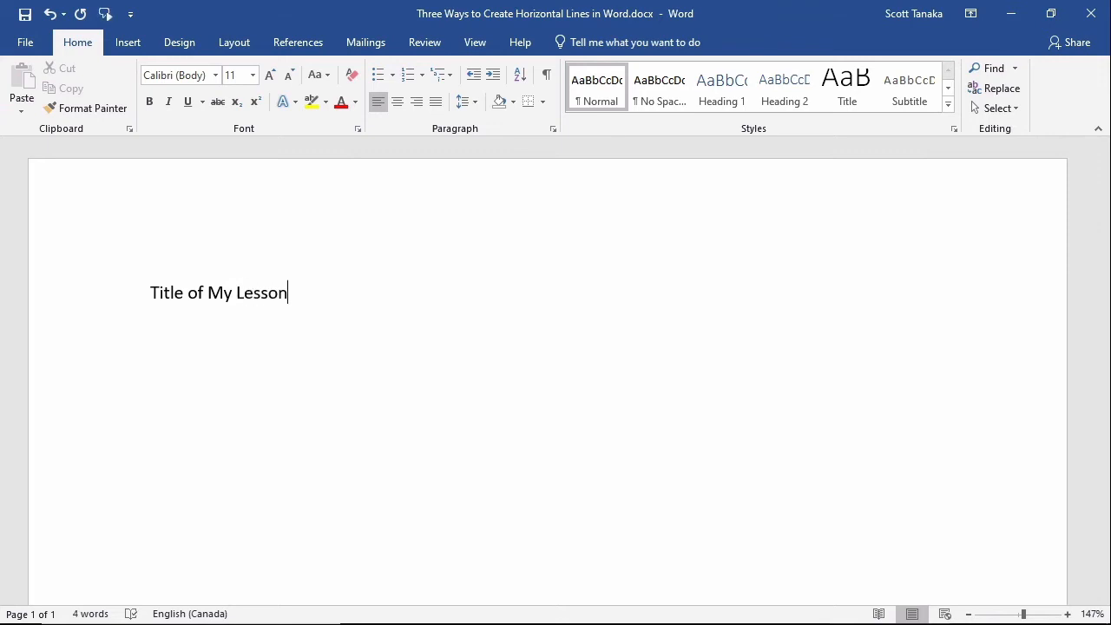
{"action": "left_click", "coordinate": [528, 101]}
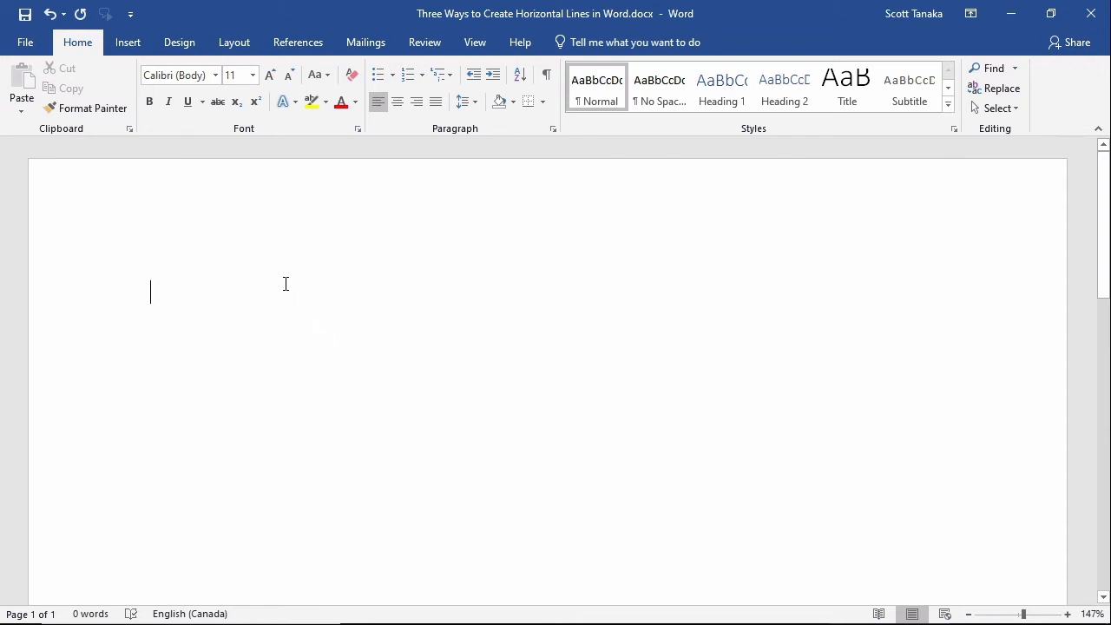
{"action": "mouse_move", "coordinate": [285, 267]}
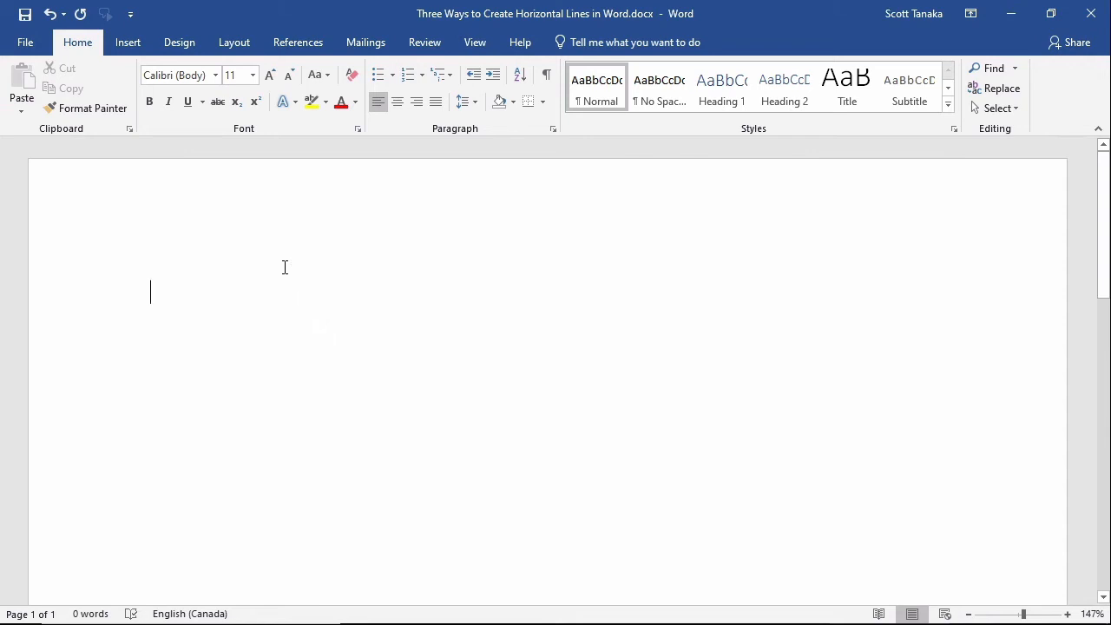
- Retype 'Title of My Lesson', give it a Bottom Border, and type 'Hello hi.' below it
{"action": "type", "text": "Title of My Les"}
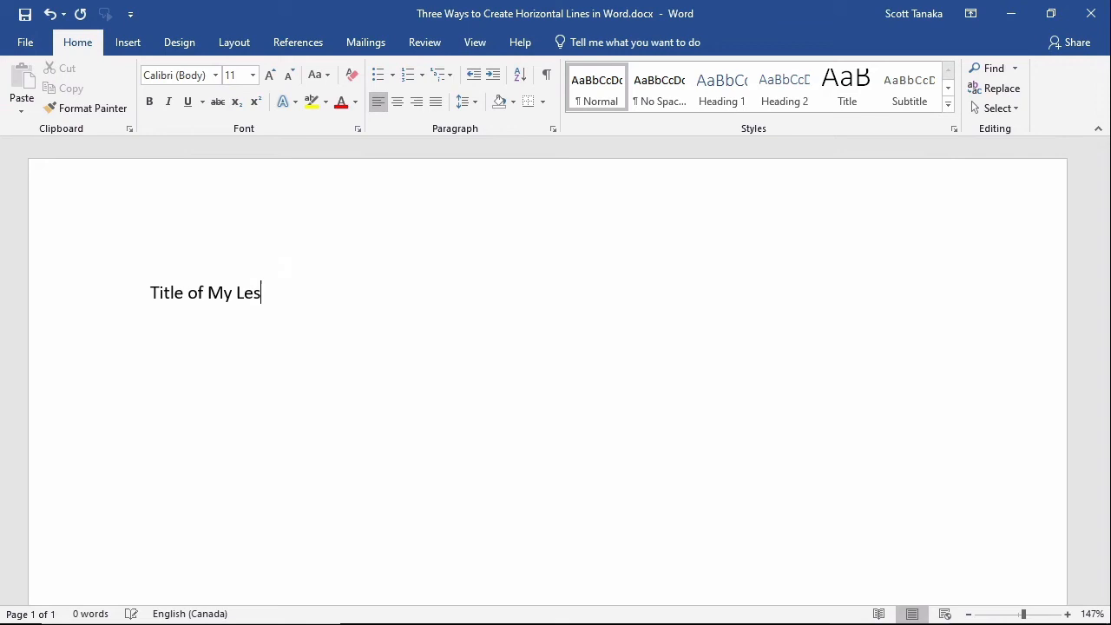
{"action": "type", "text": "son"}
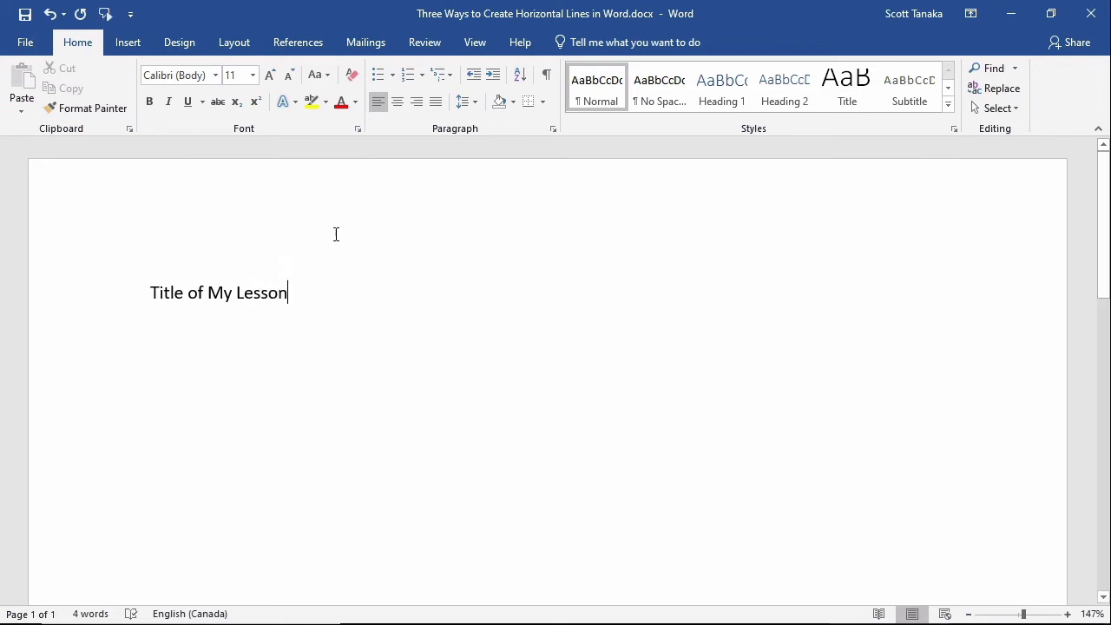
{"action": "left_click", "coordinate": [528, 101]}
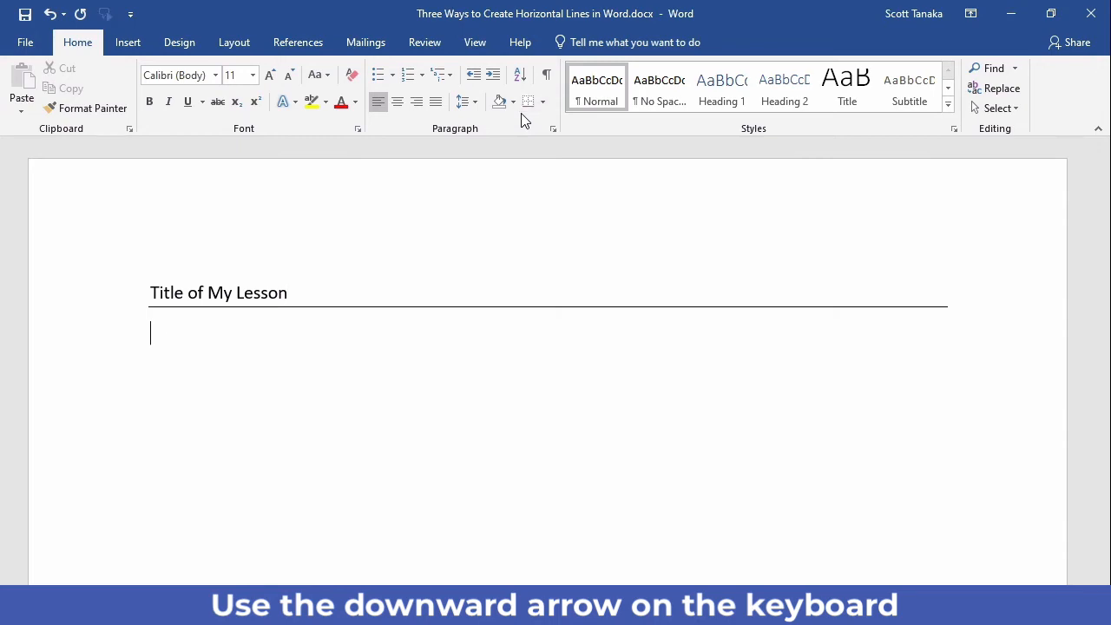
{"action": "type", "text": "Hello hi."}
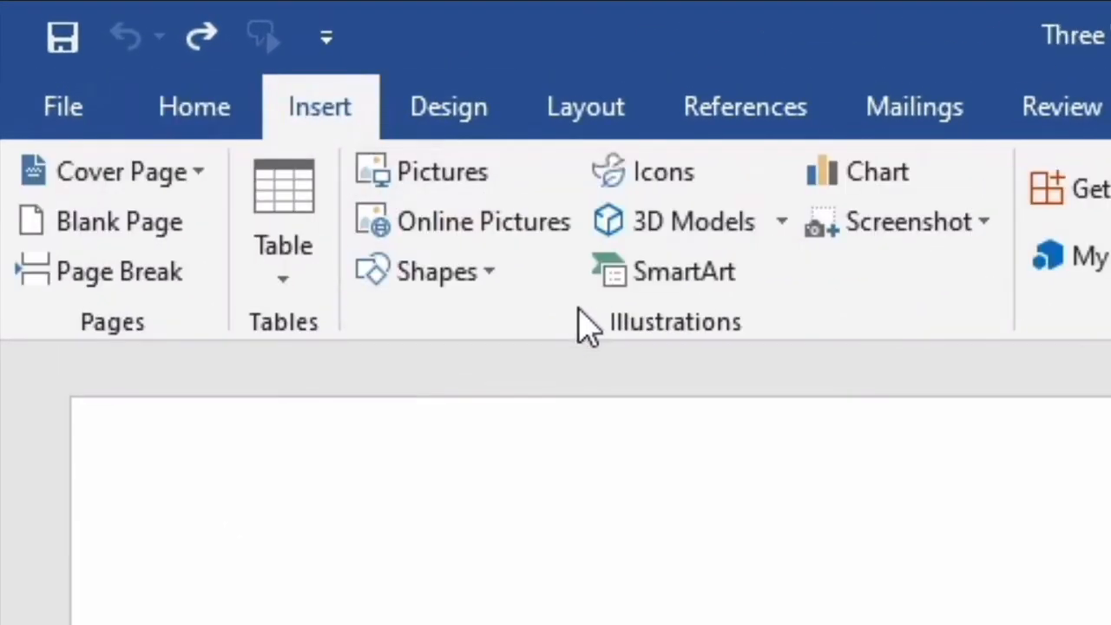
{"action": "mouse_move", "coordinate": [437, 271]}
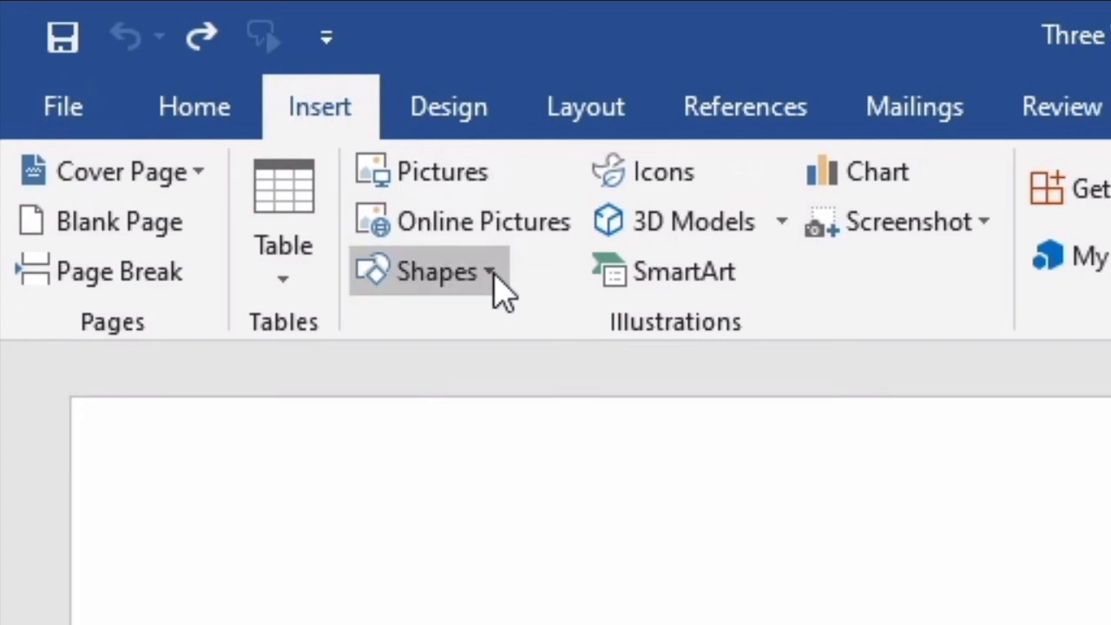
- Draw a Line shape from the Shapes gallery and drag its endpoint to stretch it across the page
{"action": "left_click", "coordinate": [437, 270]}
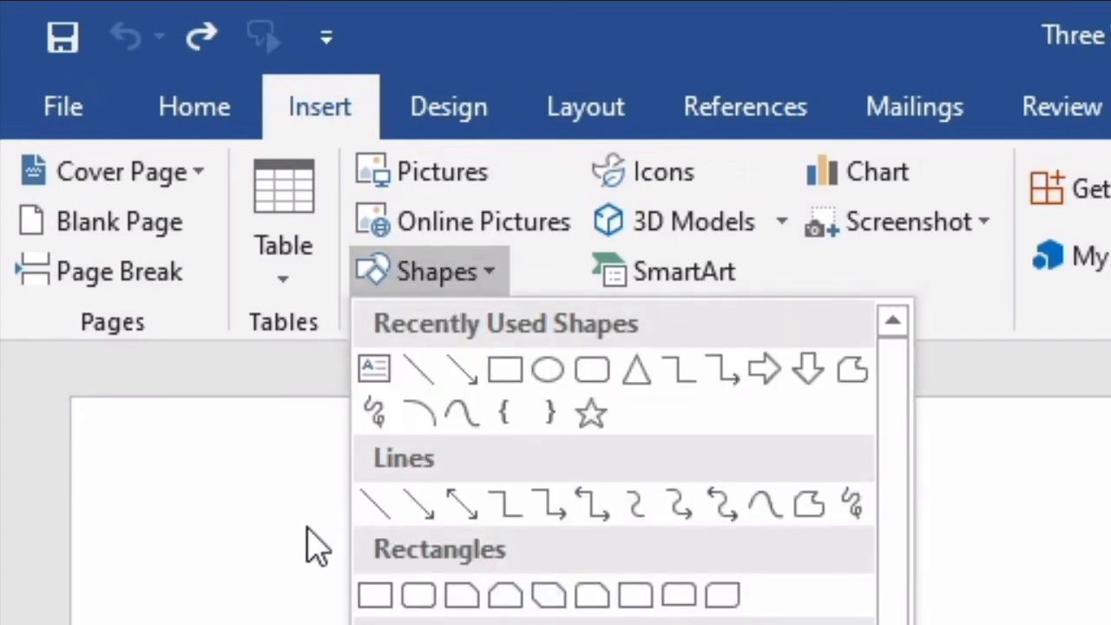
{"action": "mouse_move", "coordinate": [347, 535]}
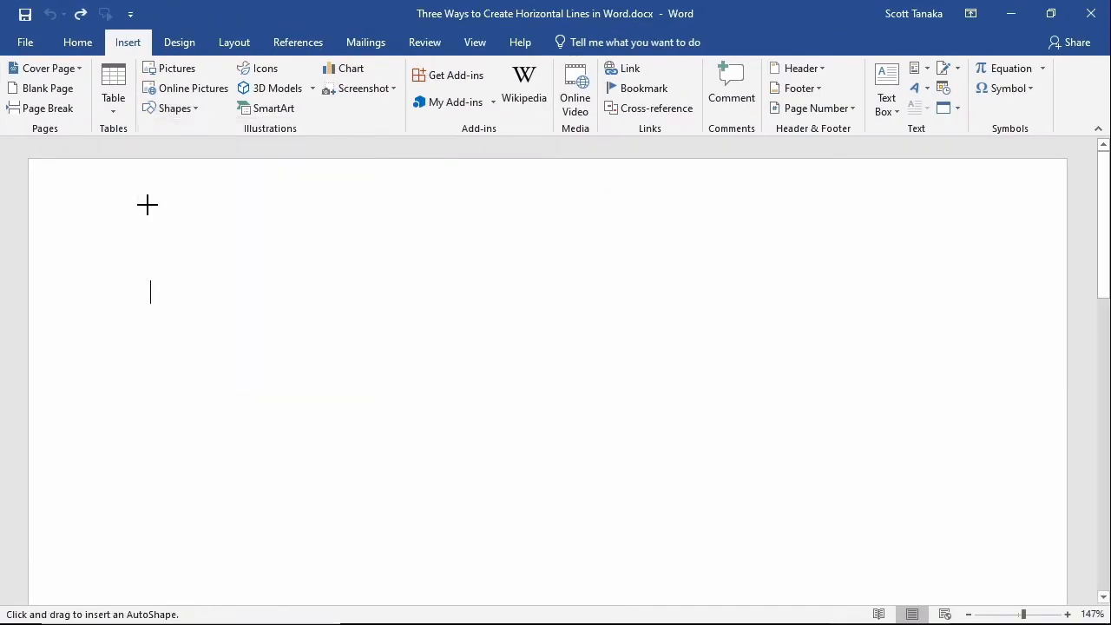
{"action": "mouse_move", "coordinate": [136, 379]}
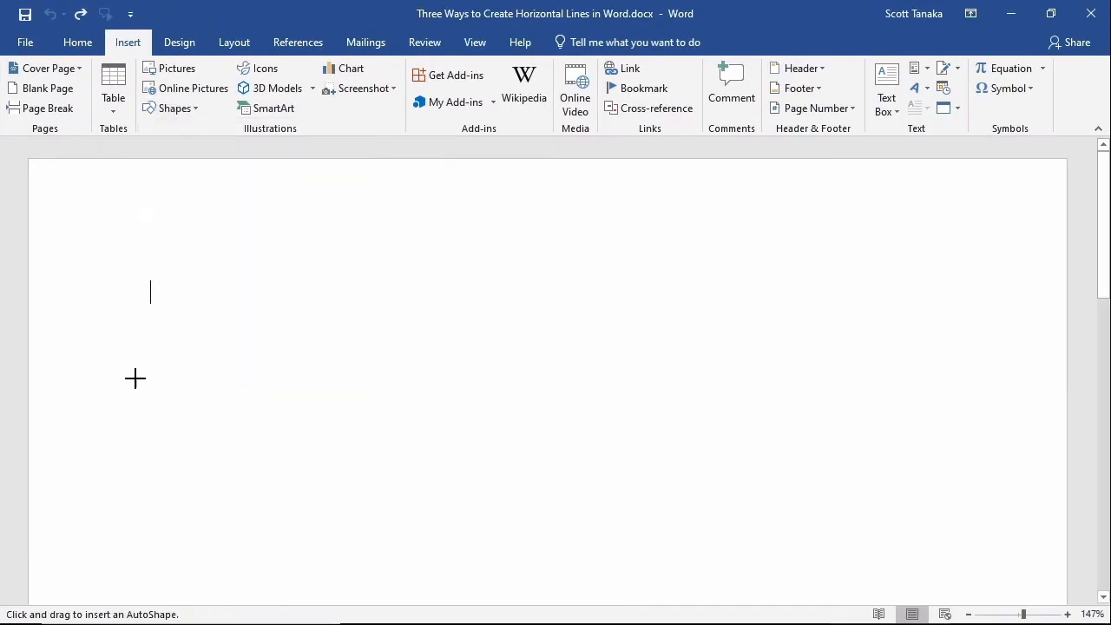
{"action": "mouse_move", "coordinate": [140, 384]}
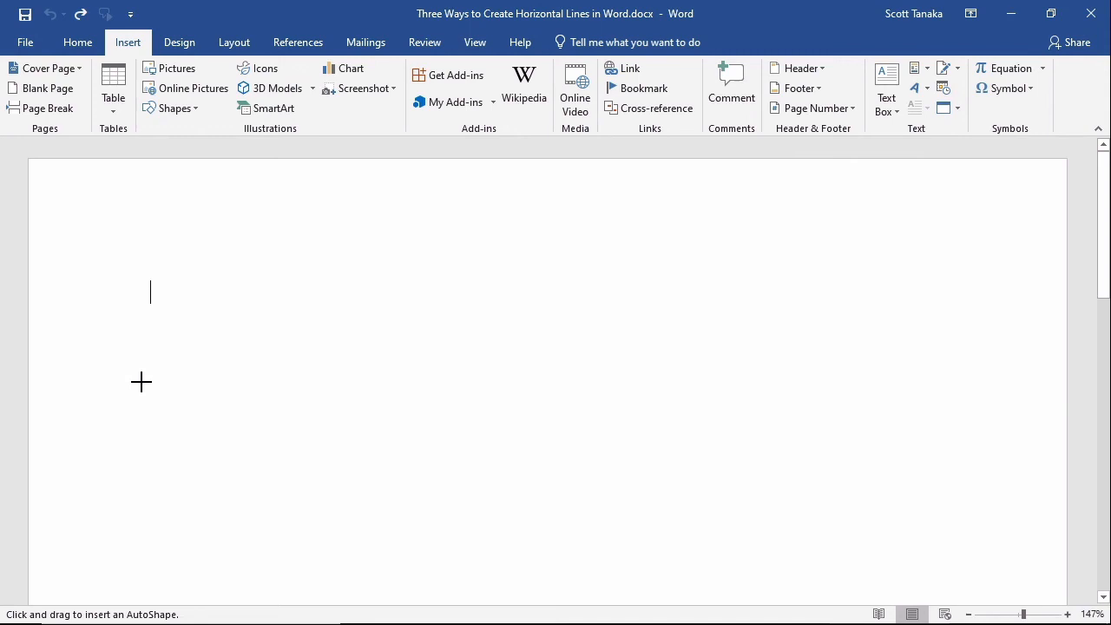
{"action": "left_click_drag", "start_coordinate": [142, 383], "coordinate": [263, 505]}
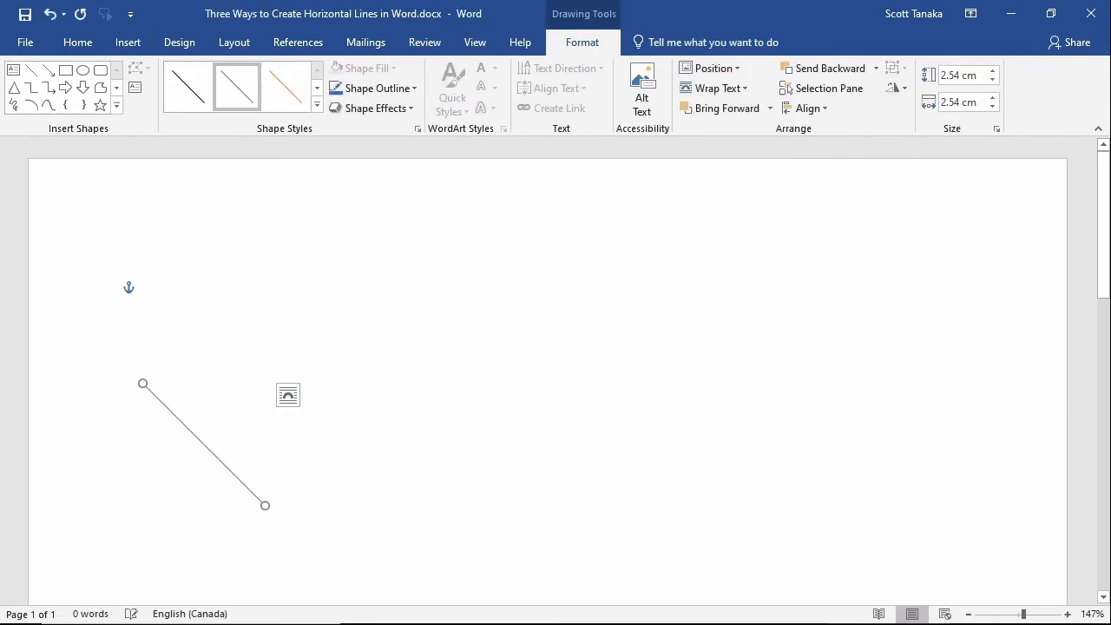
{"action": "mouse_move", "coordinate": [266, 505]}
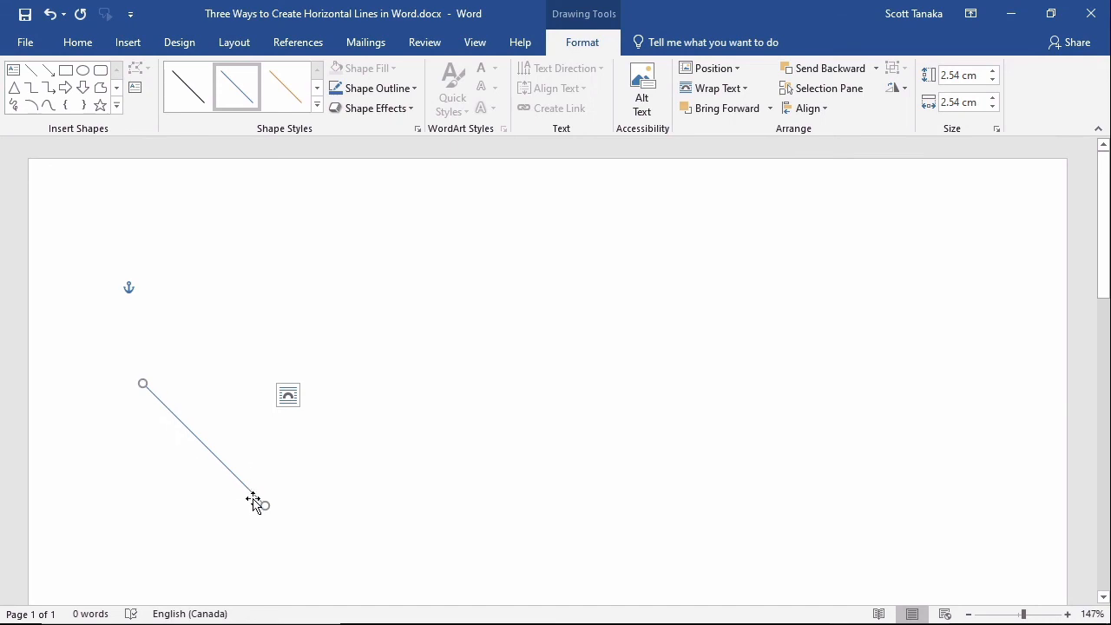
{"action": "left_click_drag", "start_coordinate": [260, 505], "coordinate": [732, 486]}
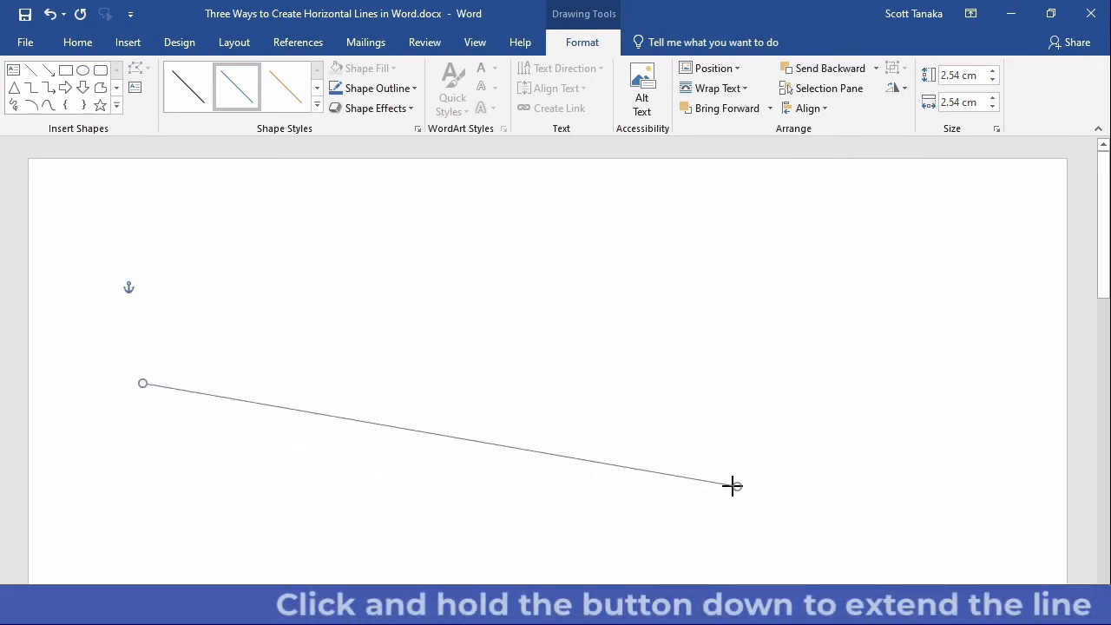
{"action": "left_click_drag", "start_coordinate": [736, 486], "coordinate": [946, 385]}
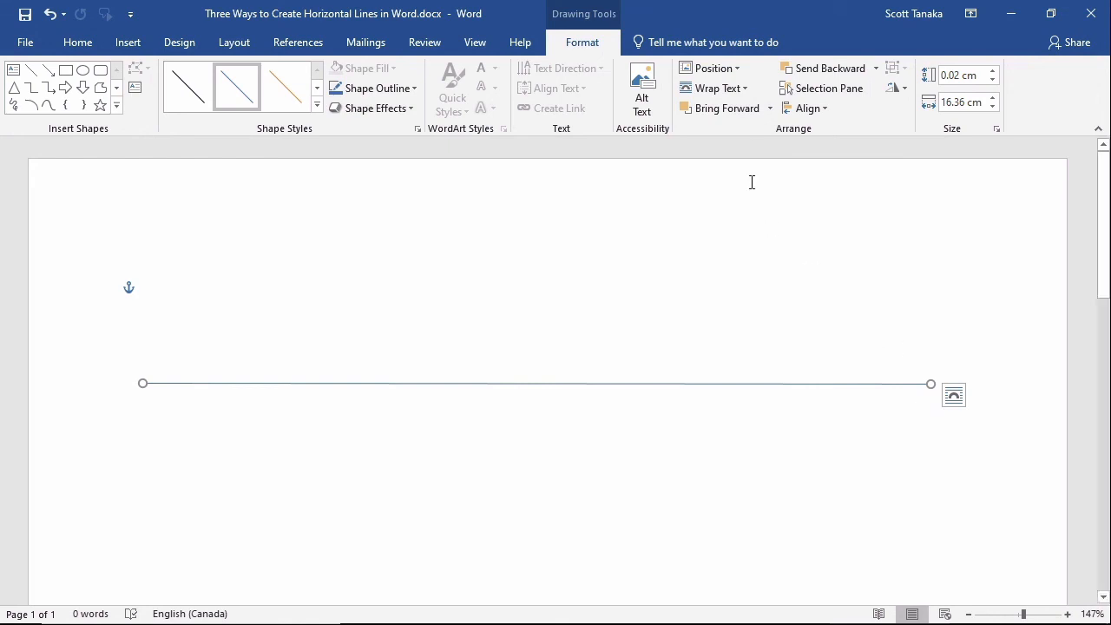
{"action": "mouse_move", "coordinate": [623, 45]}
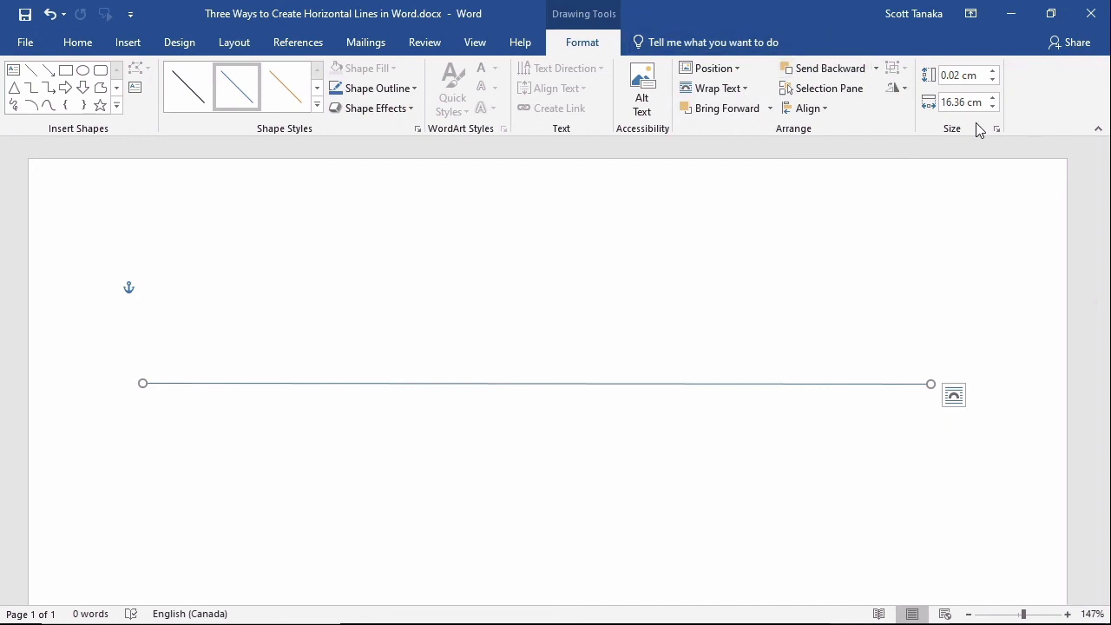
- Set the line's Shape Height to near zero so it sits perfectly flat at about 16.36 cm long
{"action": "left_click", "coordinate": [958, 75]}
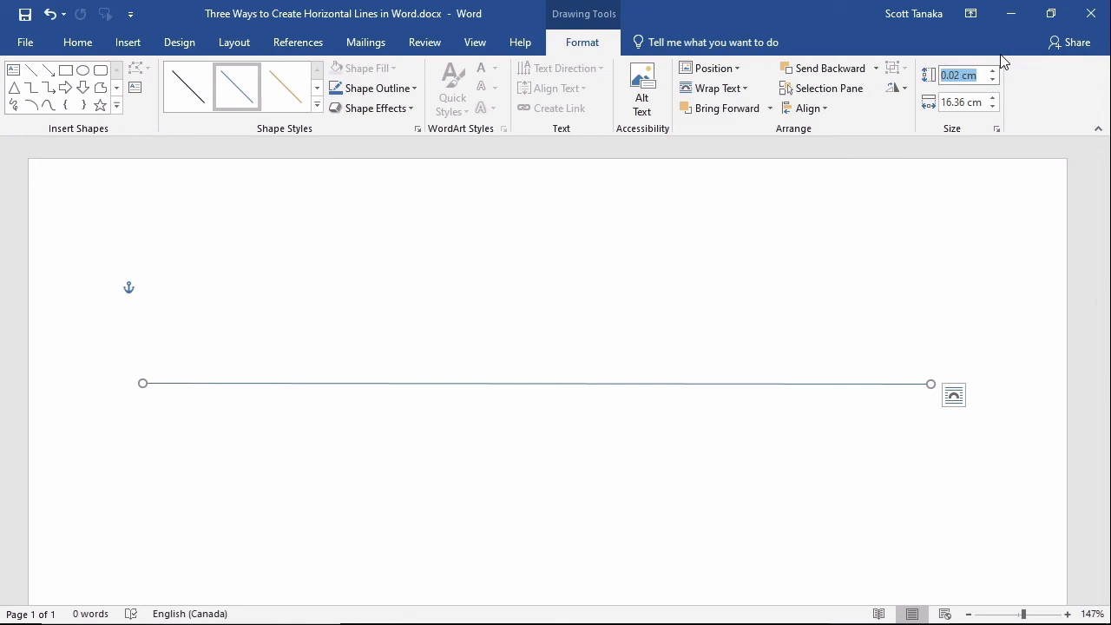